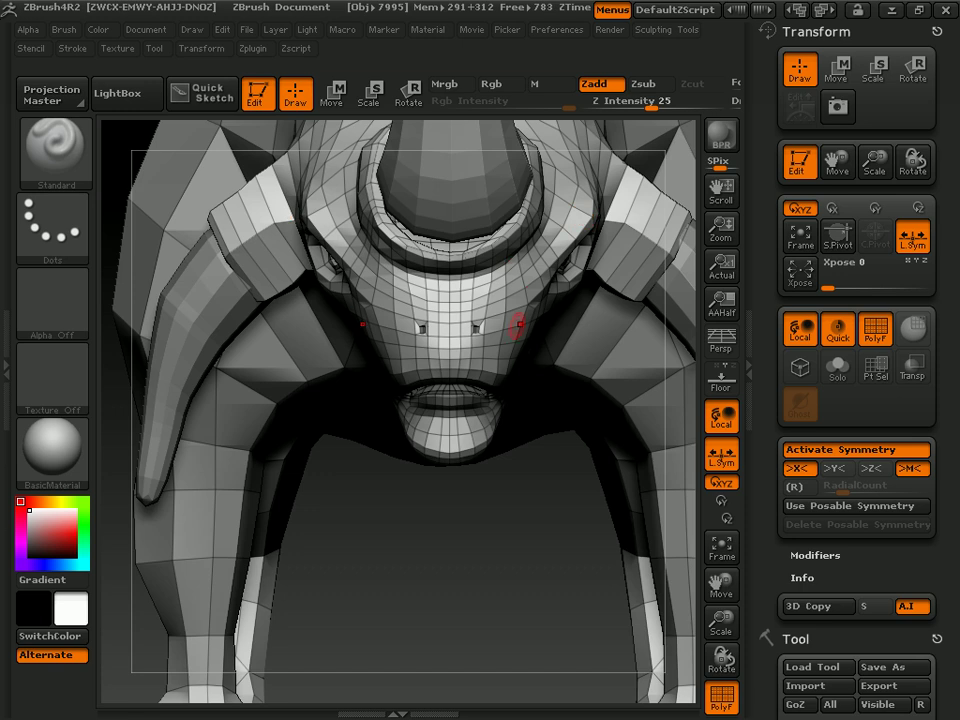
{"action": "mouse_move", "coordinate": [664, 494]}
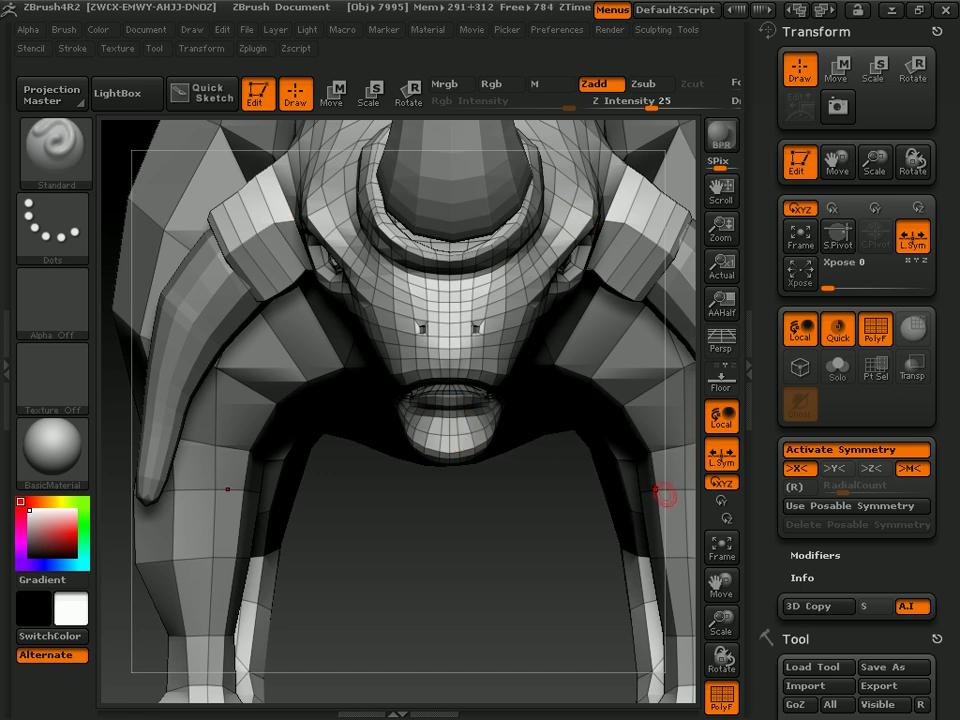
{"action": "mouse_move", "coordinate": [580, 384]}
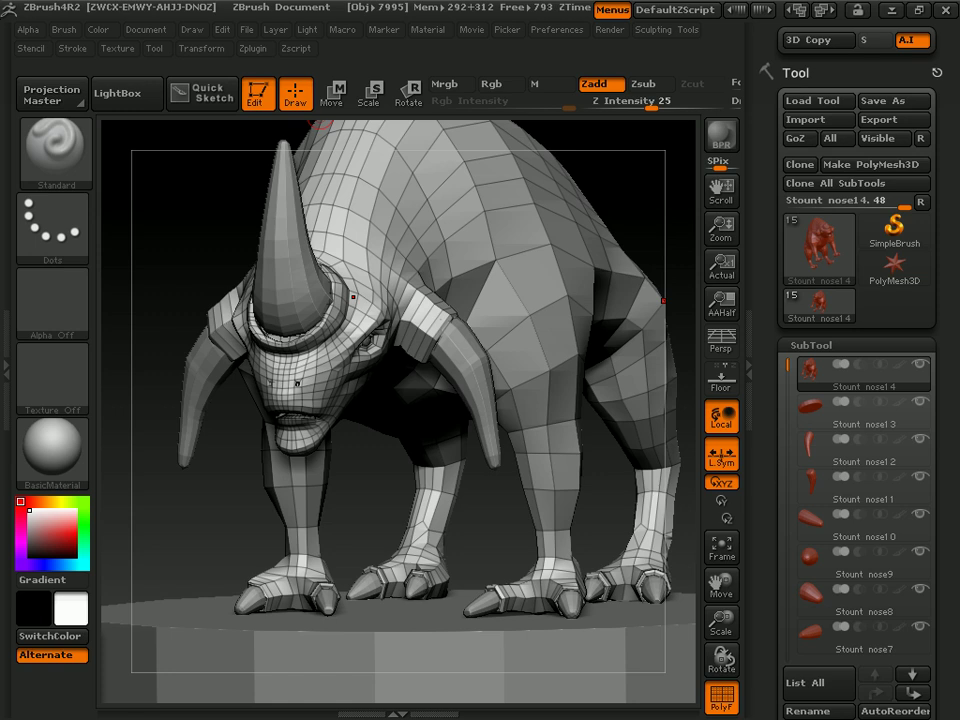
- Run TPoseMesh from Zplugin > Transpose Master, cycling through every subtool into one merged low-res mesh
{"action": "left_click", "coordinate": [254, 48]}
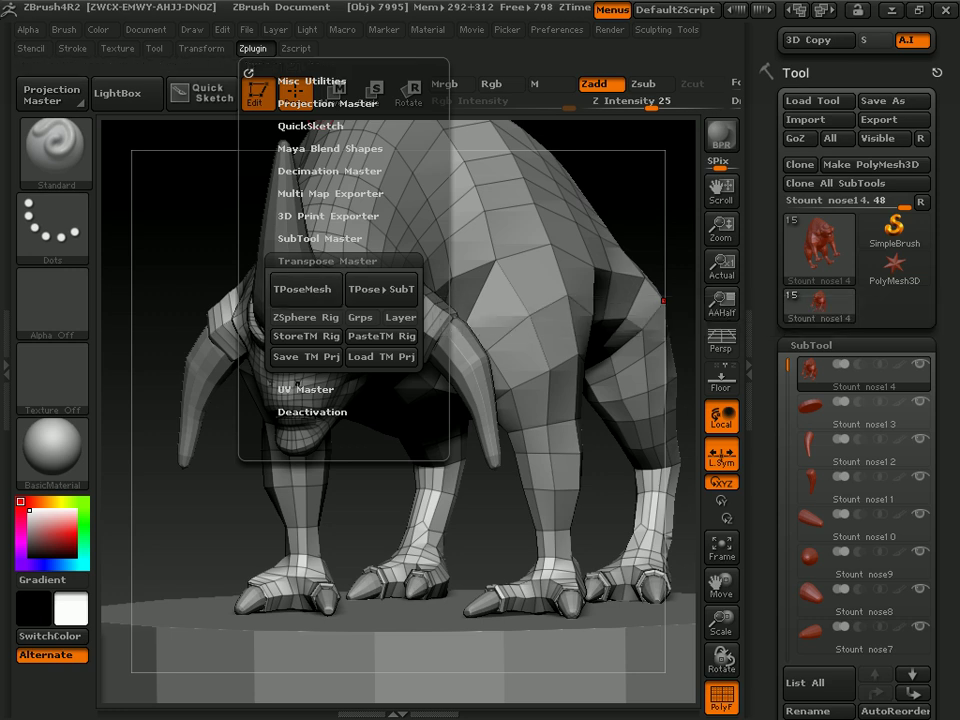
{"action": "mouse_move", "coordinate": [304, 288]}
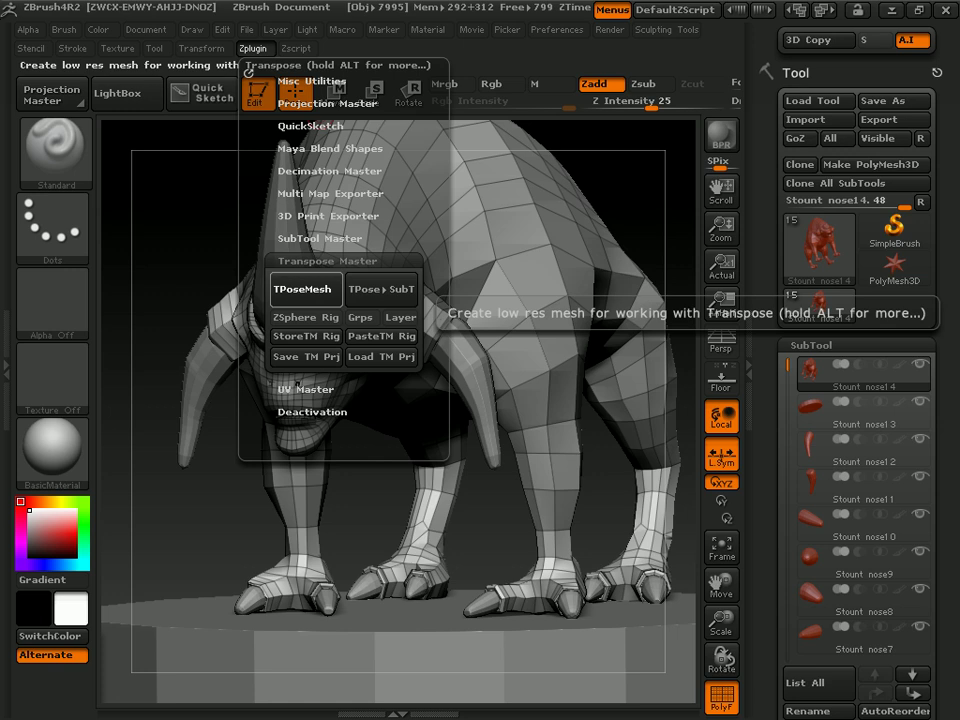
{"action": "left_click", "coordinate": [862, 460]}
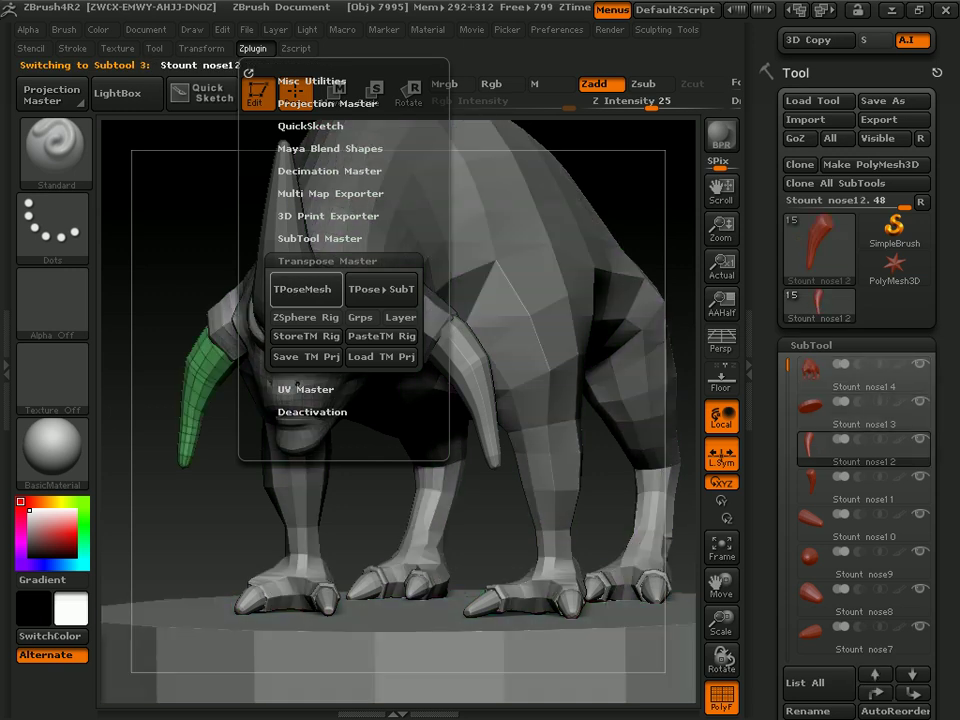
{"action": "left_click", "coordinate": [862, 574]}
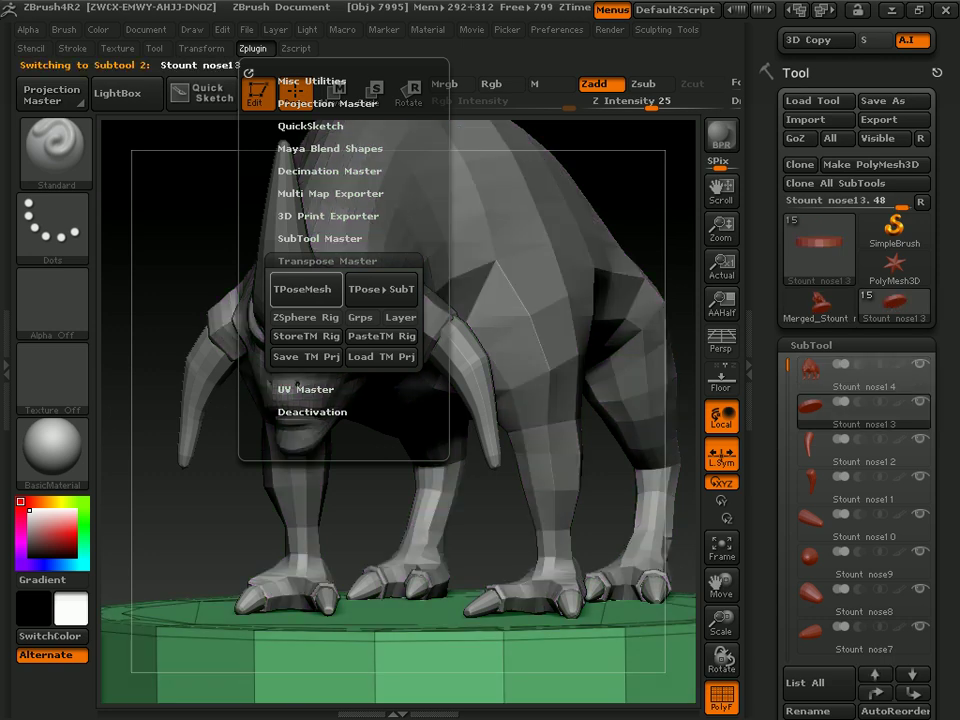
{"action": "left_click", "coordinate": [864, 518]}
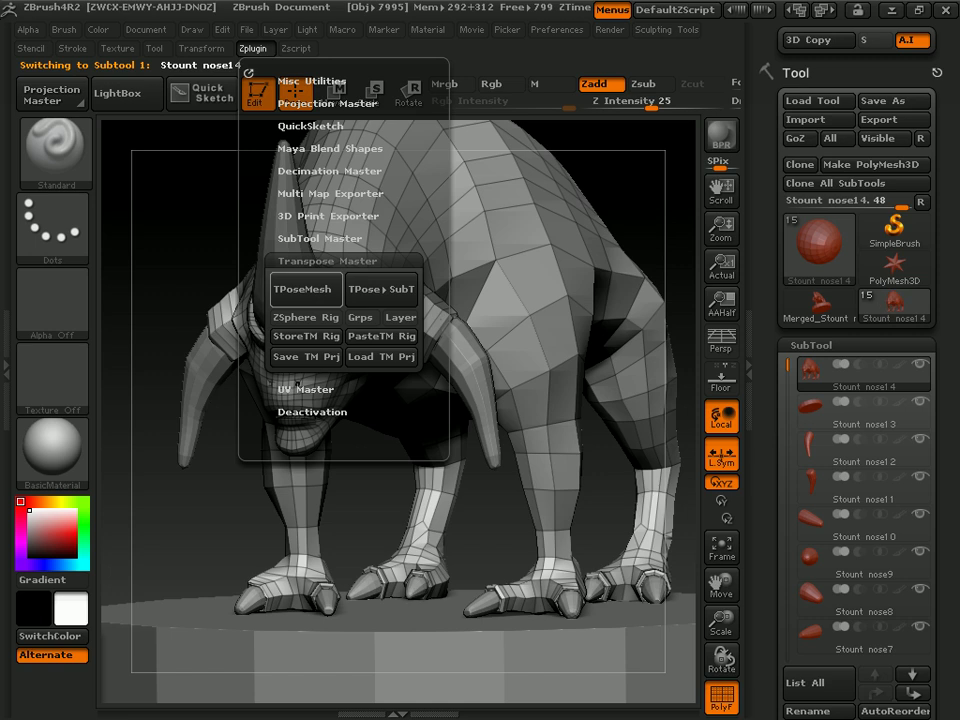
{"action": "left_click", "coordinate": [304, 288]}
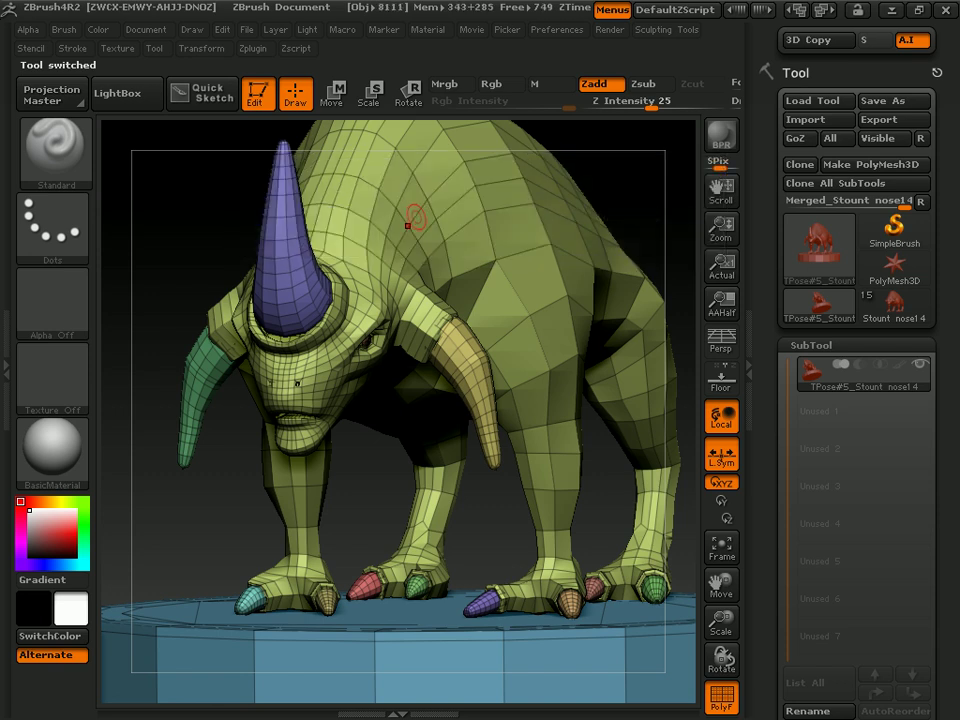
{"action": "mouse_move", "coordinate": [204, 260]}
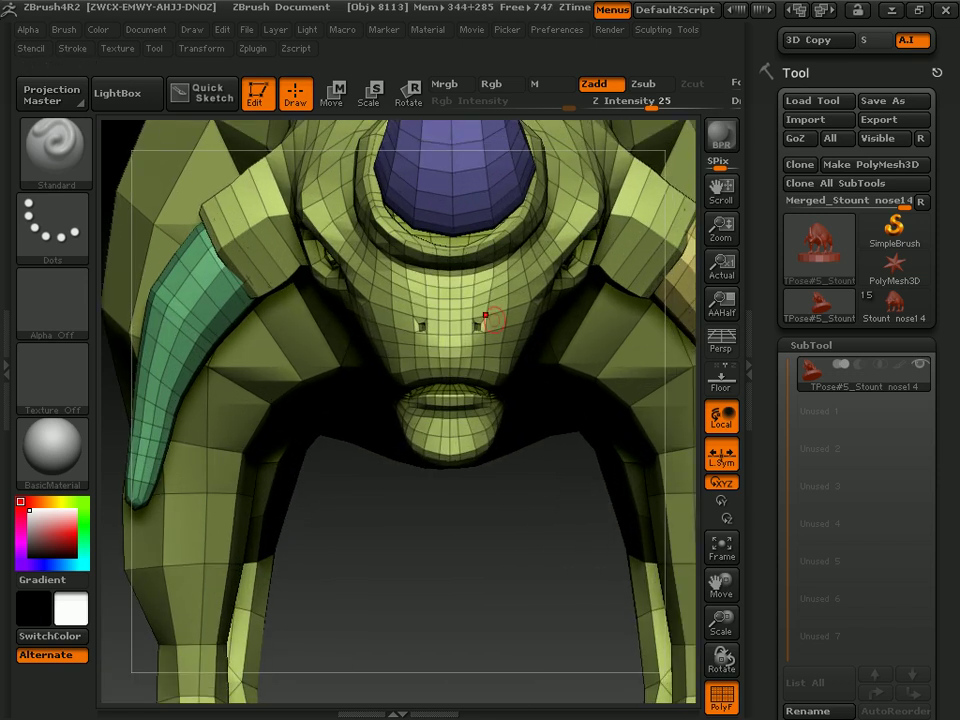
{"action": "mouse_move", "coordinate": [438, 318]}
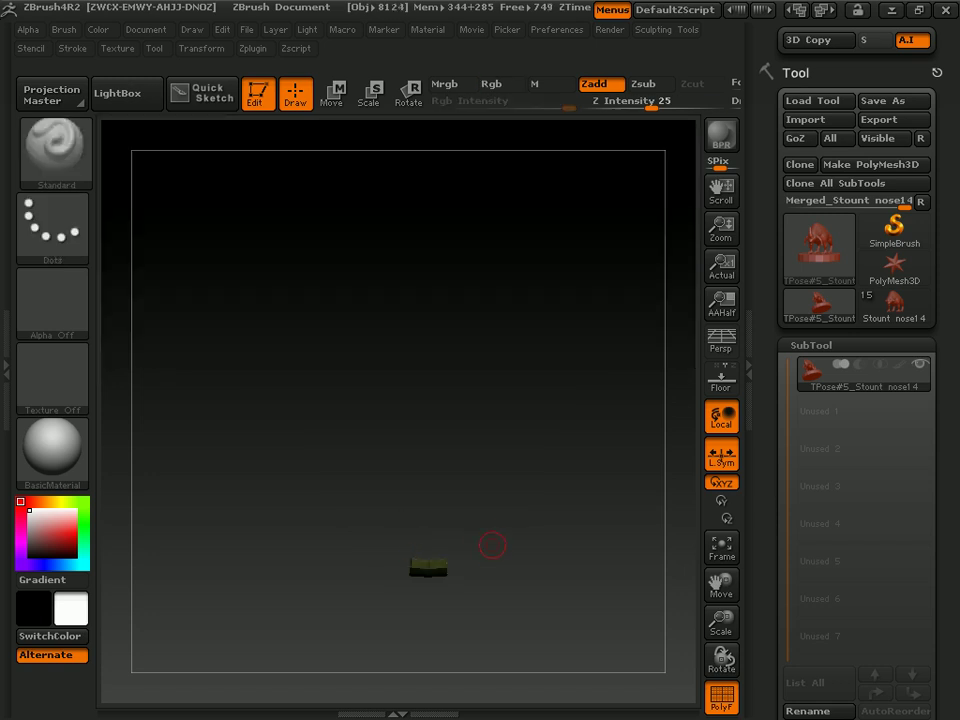
- Zoom into the small leftover piece to inspect the folded two-faced plane and its centre seam
{"action": "left_click", "coordinate": [720, 548]}
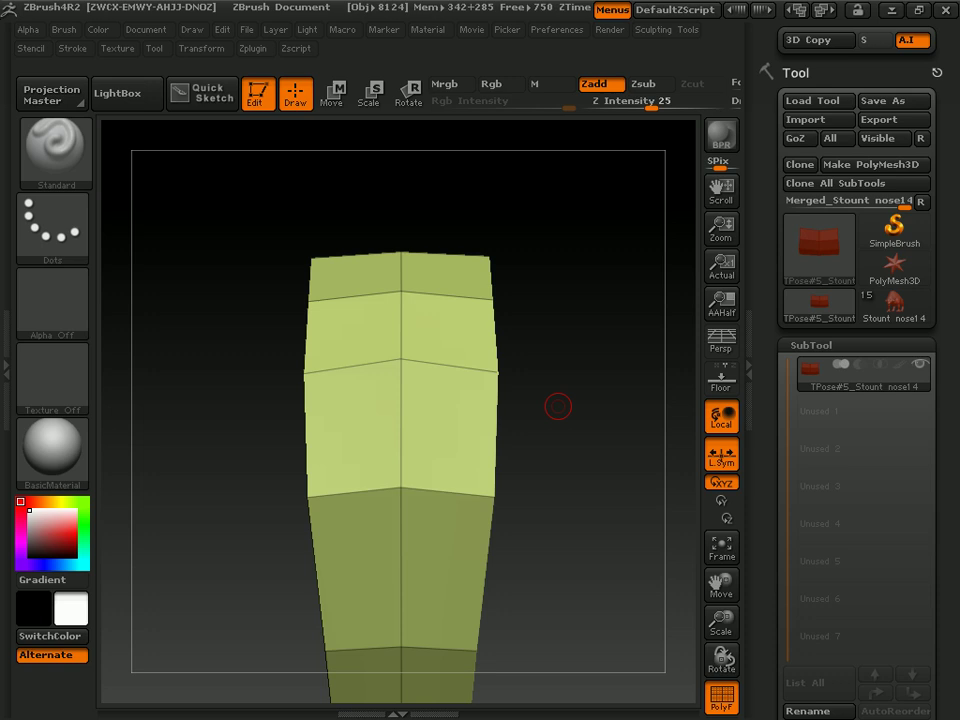
{"action": "mouse_move", "coordinate": [396, 336]}
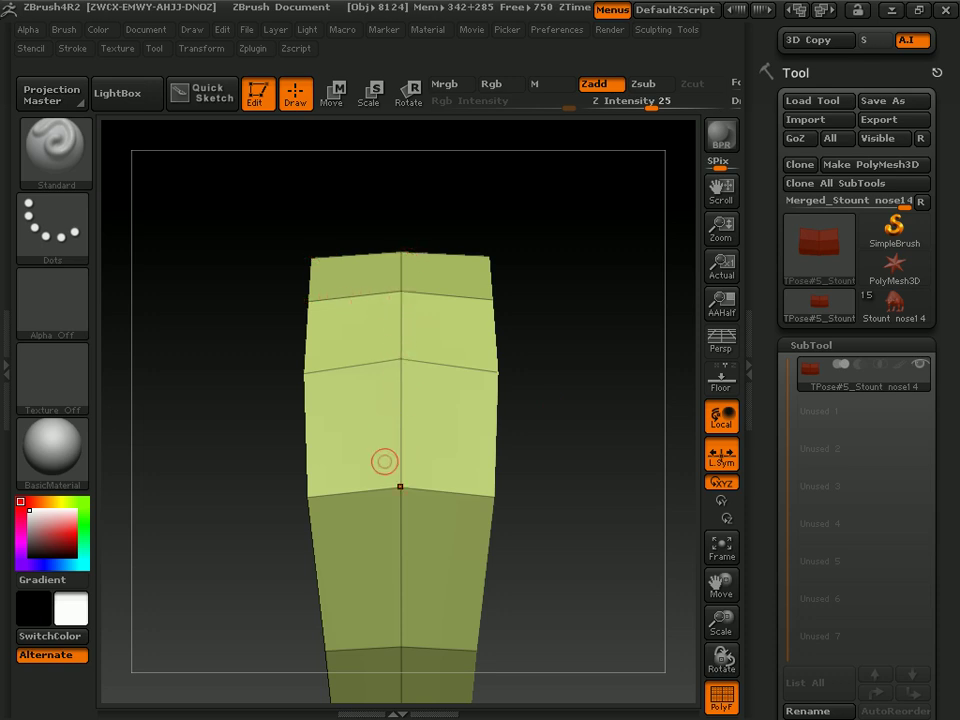
{"action": "mouse_move", "coordinate": [400, 288]}
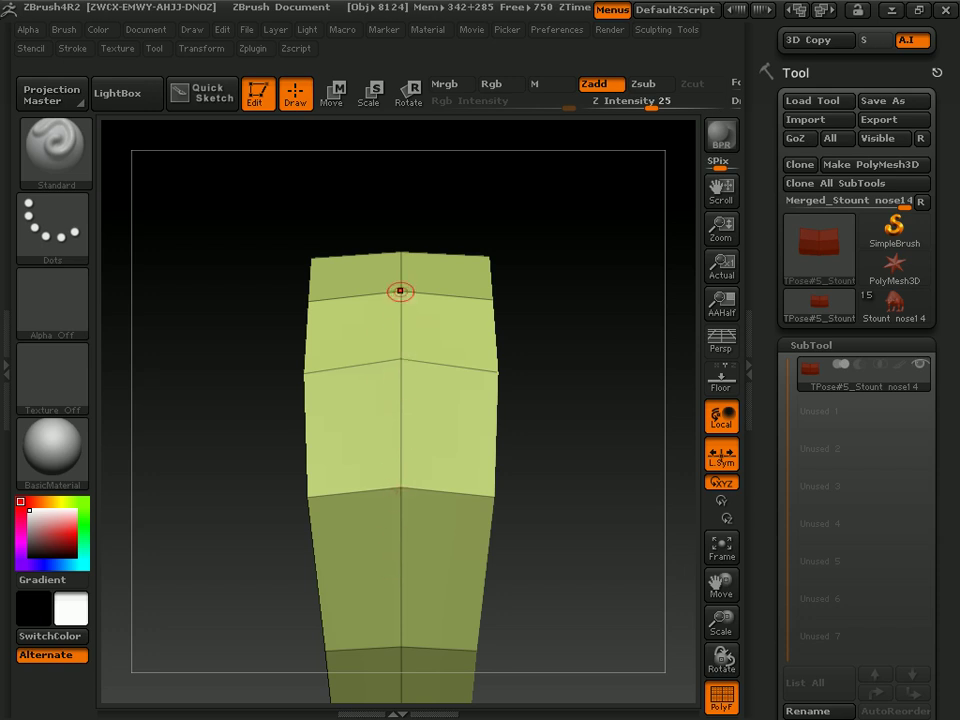
{"action": "mouse_move", "coordinate": [364, 344]}
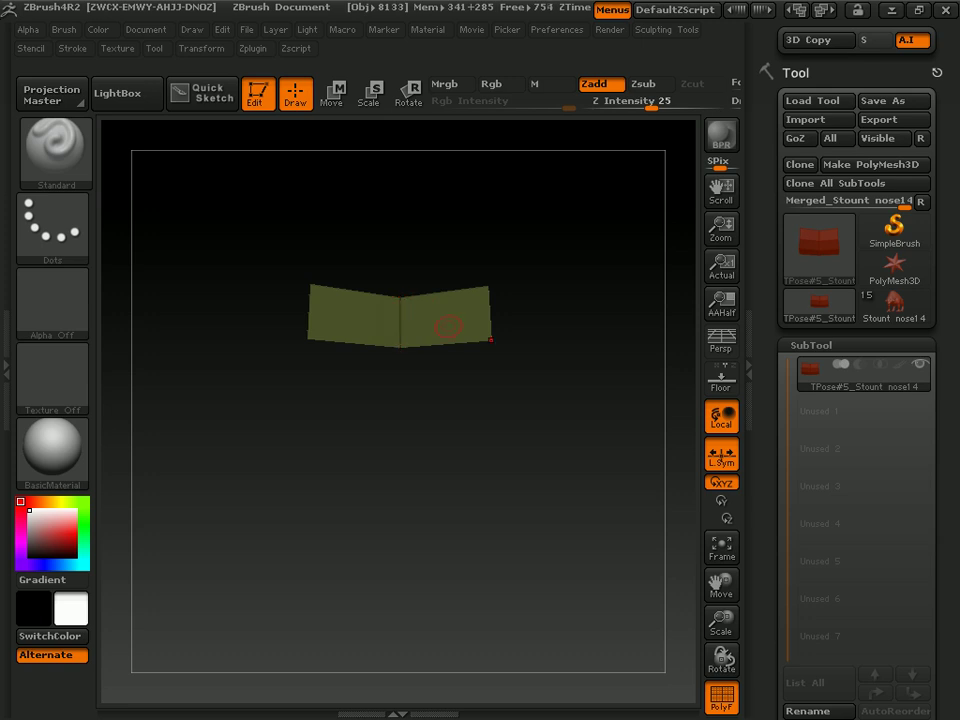
{"action": "mouse_move", "coordinate": [548, 384]}
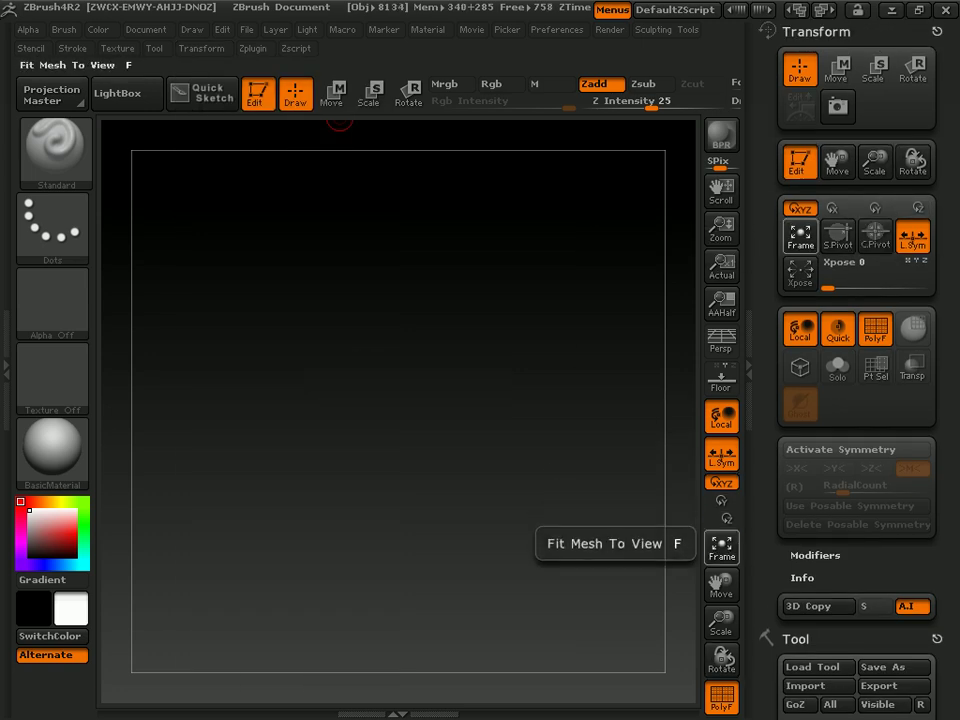
- Fit the folded plane to the view with Frame so it sits centred on the canvas
{"action": "left_click", "coordinate": [720, 548]}
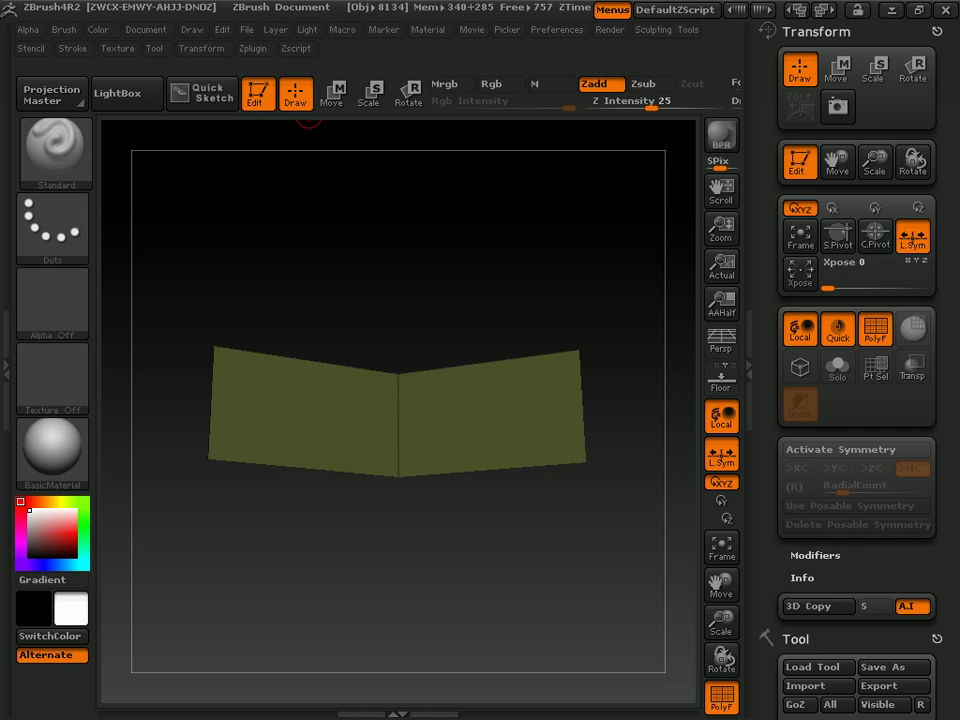
{"action": "left_click", "coordinate": [252, 48]}
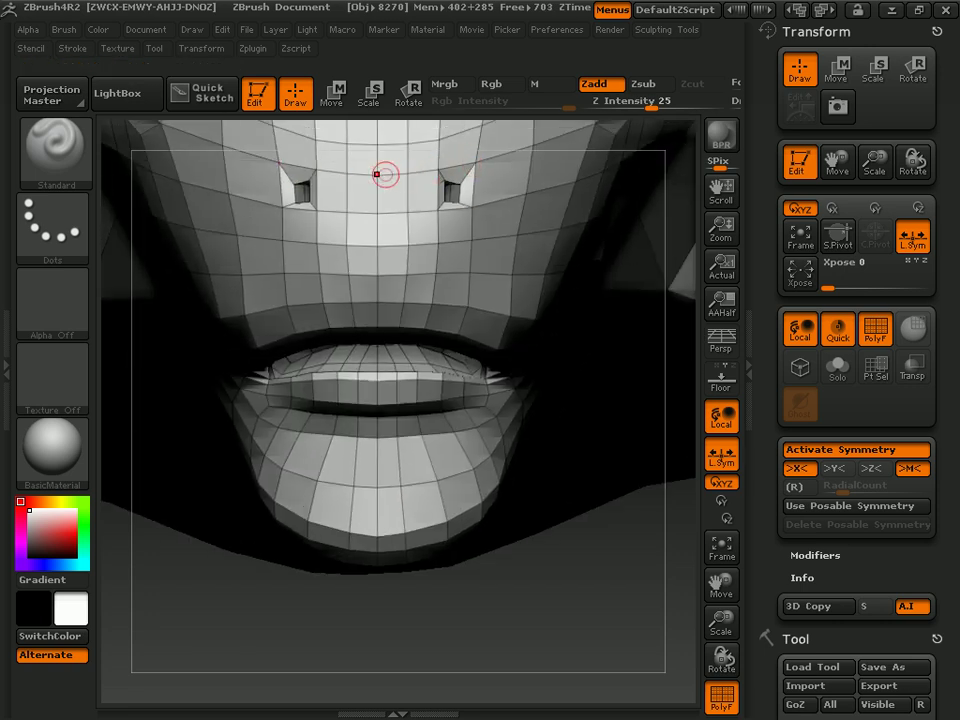
{"action": "mouse_move", "coordinate": [476, 164]}
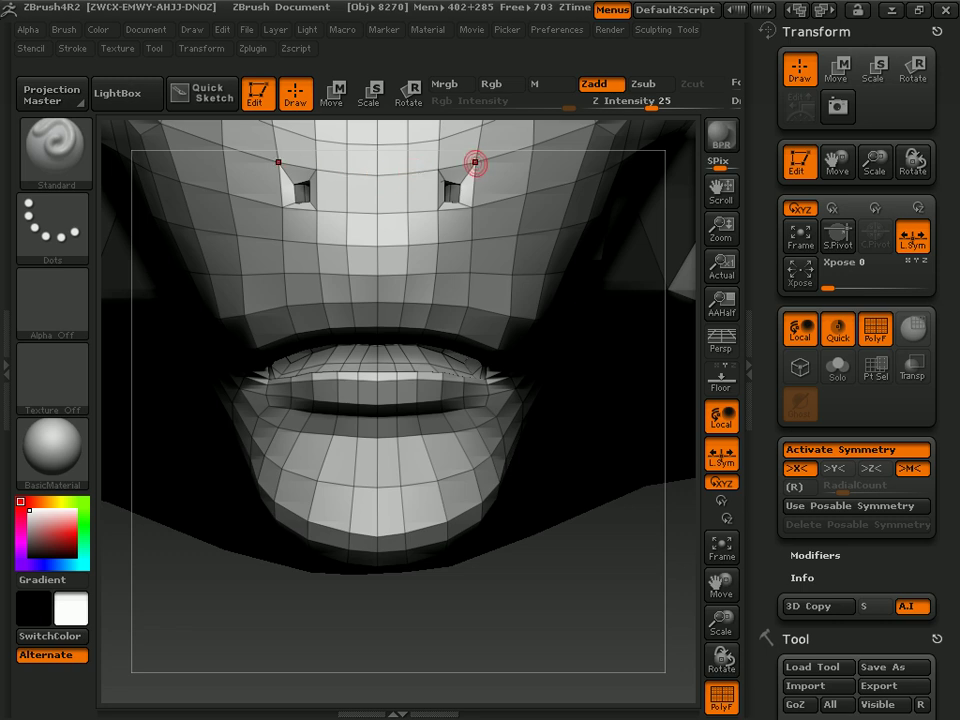
{"action": "mouse_move", "coordinate": [376, 176]}
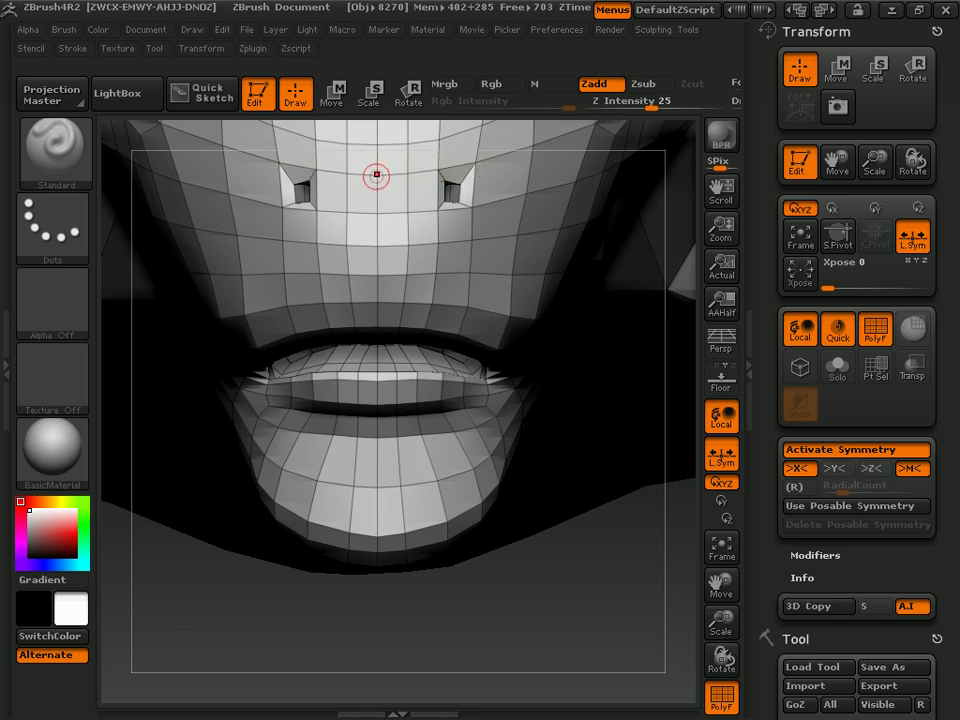
{"action": "mouse_move", "coordinate": [410, 172]}
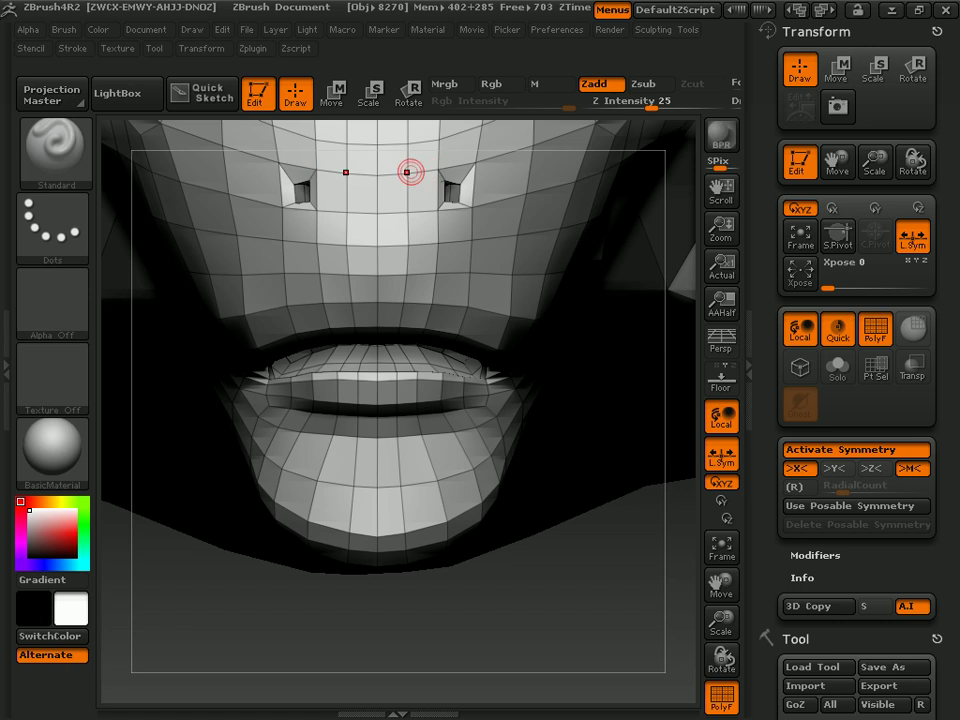